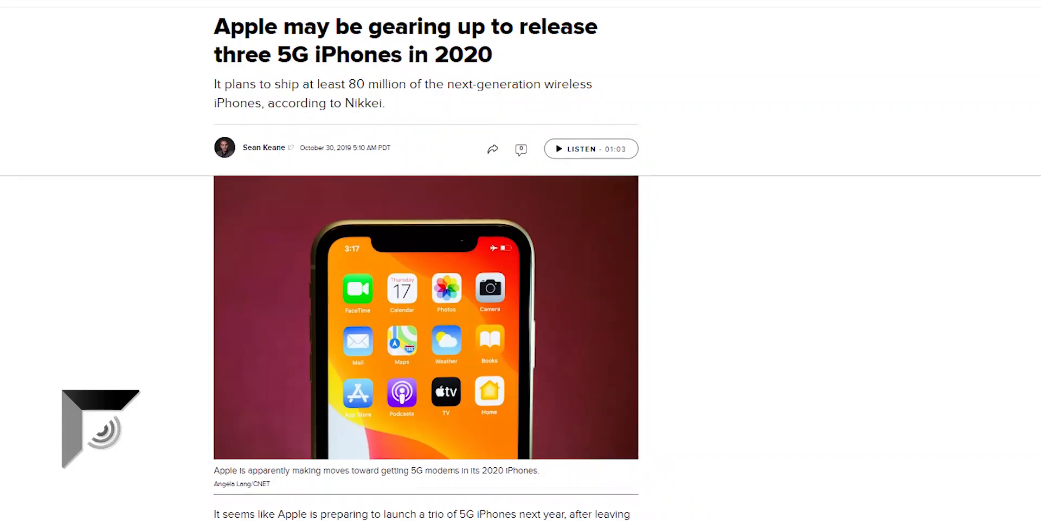
# - Scroll down through the 2020 iPhones coverage to the five-iPhones and no-lightning-port article
pyautogui.scroll(-3)
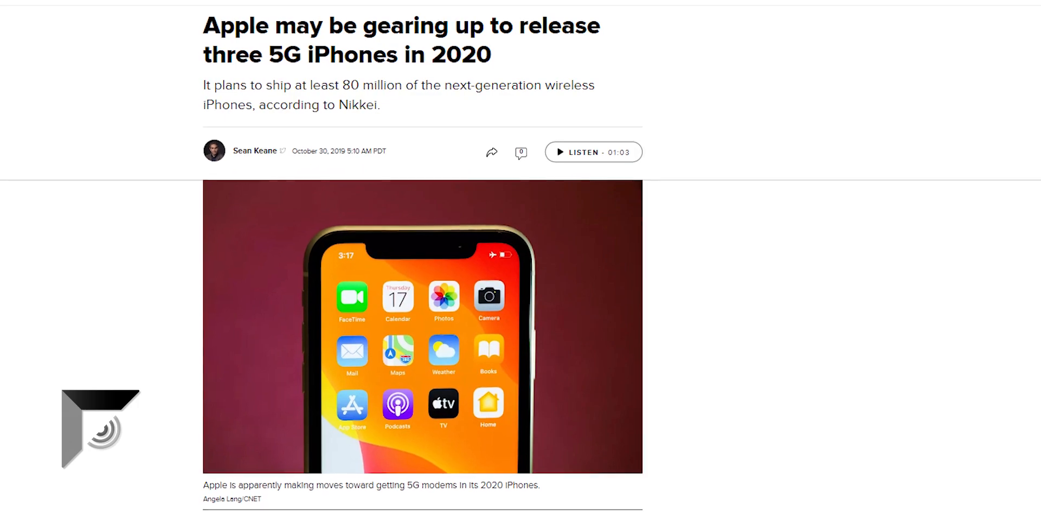
pyautogui.scroll(-3)
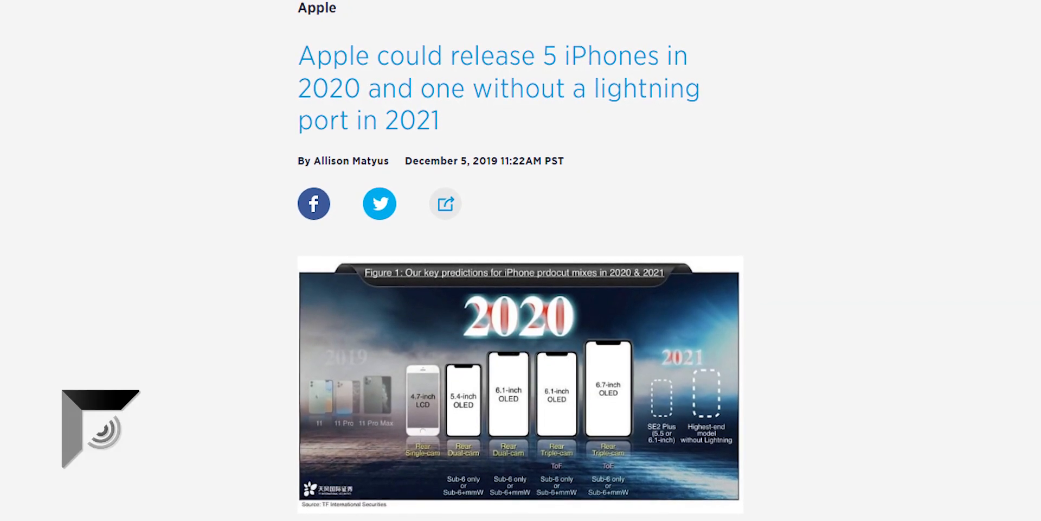
pyautogui.scroll(-3)
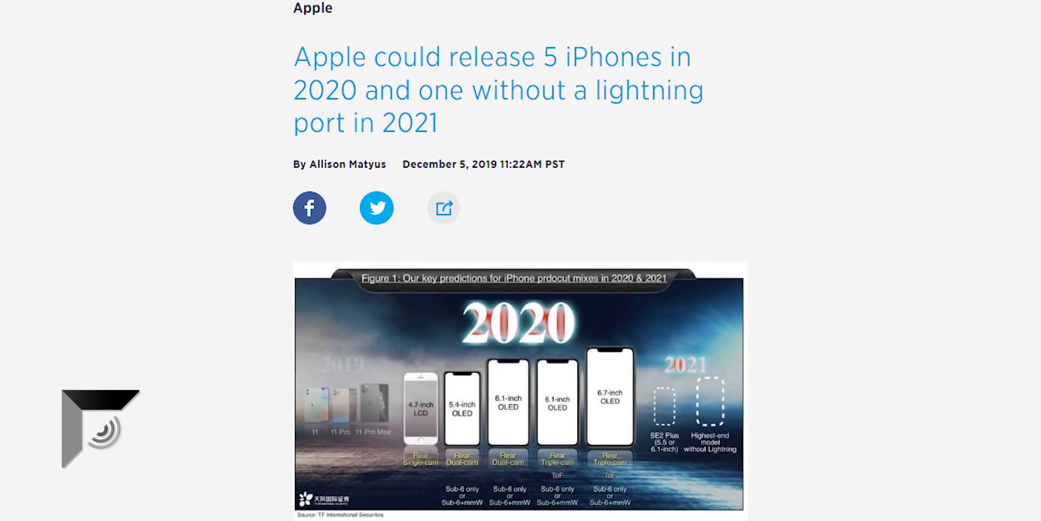
pyautogui.scroll(-3)
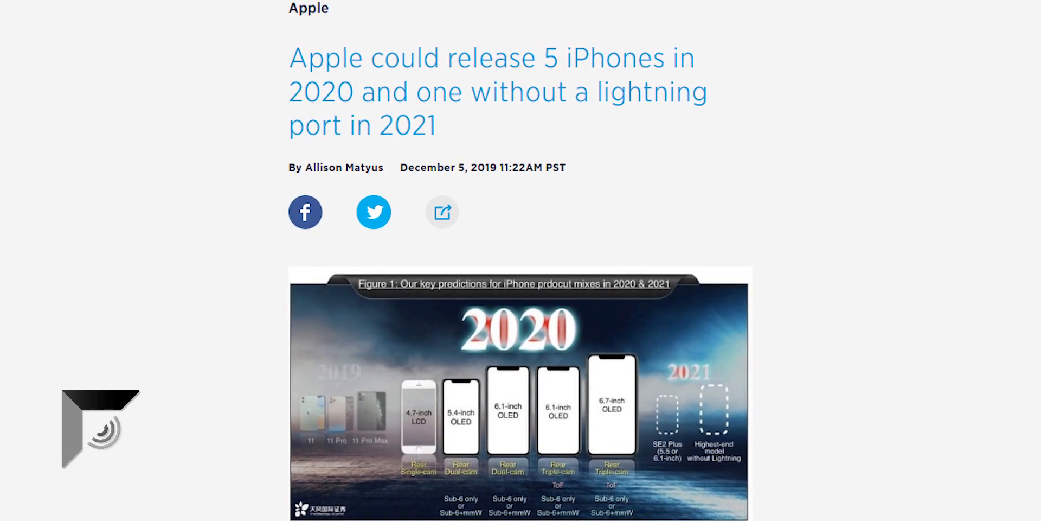
pyautogui.scroll(-3)
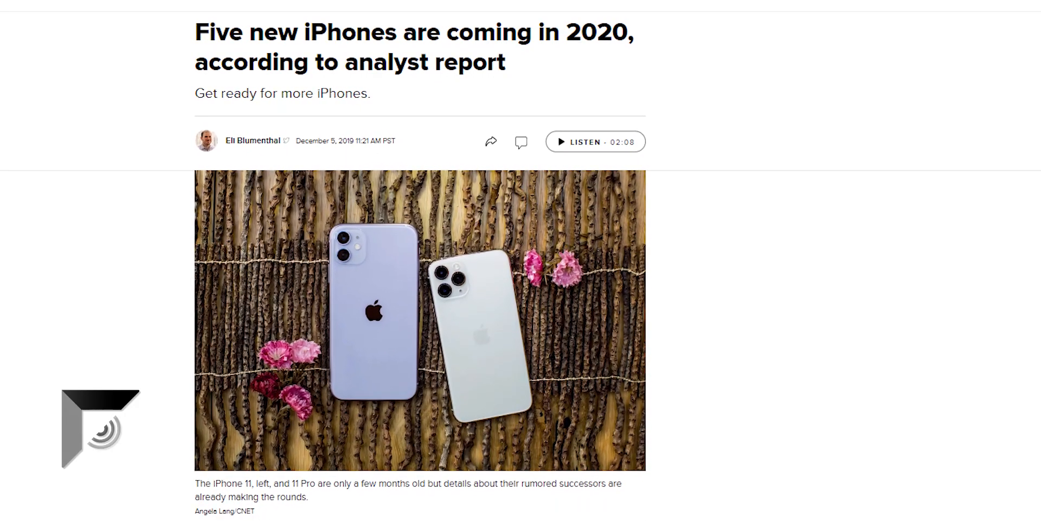
# - Scroll through the five-new-iPhones report to reach the '6 New iPhones Coming Next Year' article
pyautogui.scroll(-3)
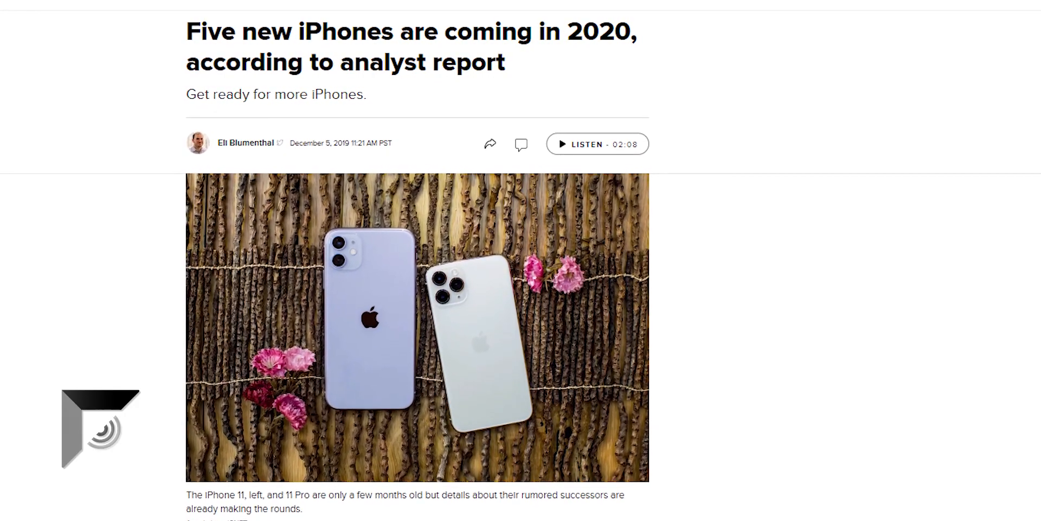
pyautogui.scroll(-3)
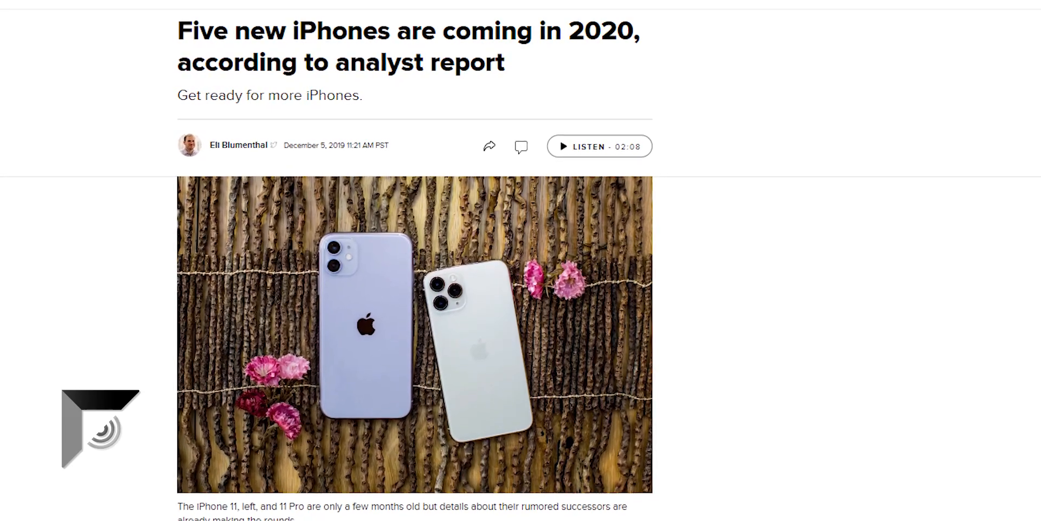
pyautogui.scroll(-3)
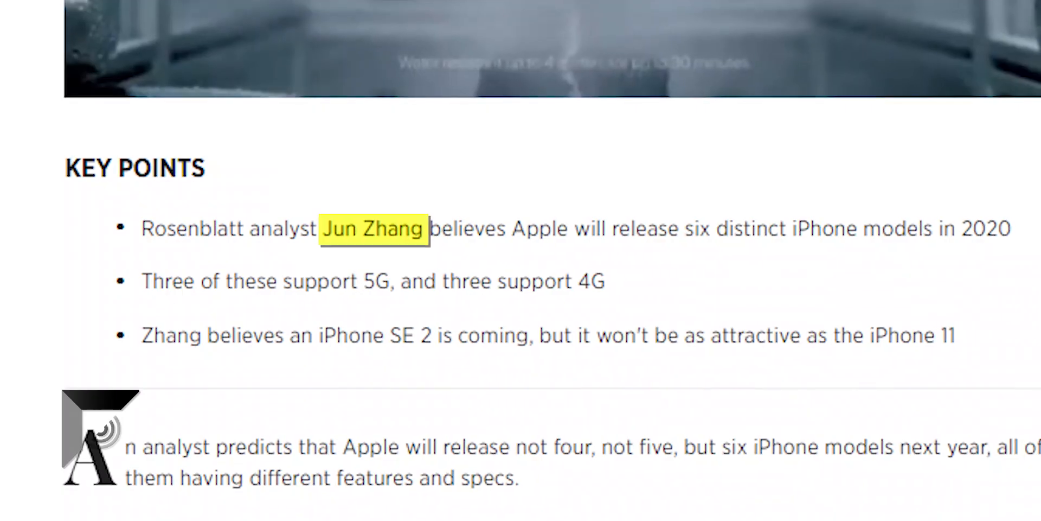
pyautogui.scroll(3)
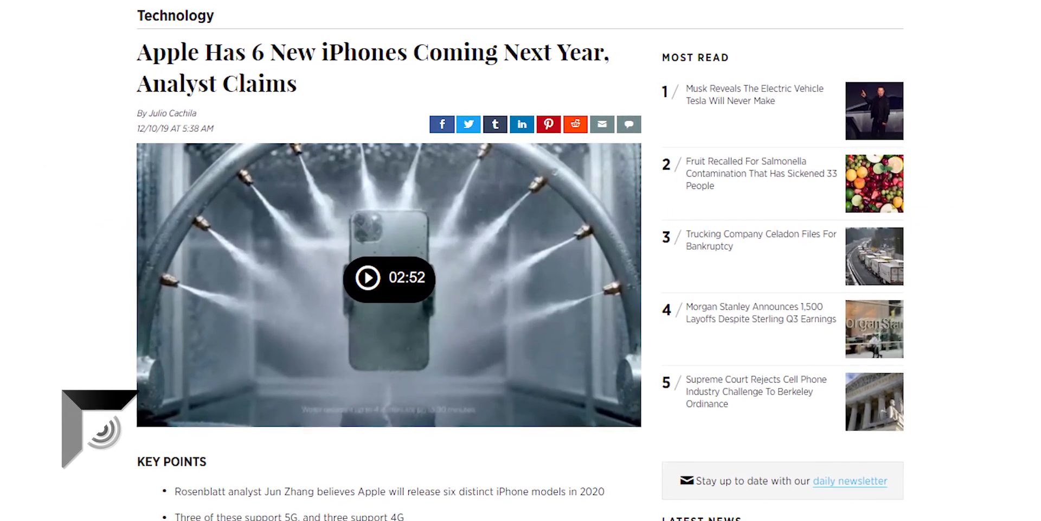
pyautogui.scroll(-3)
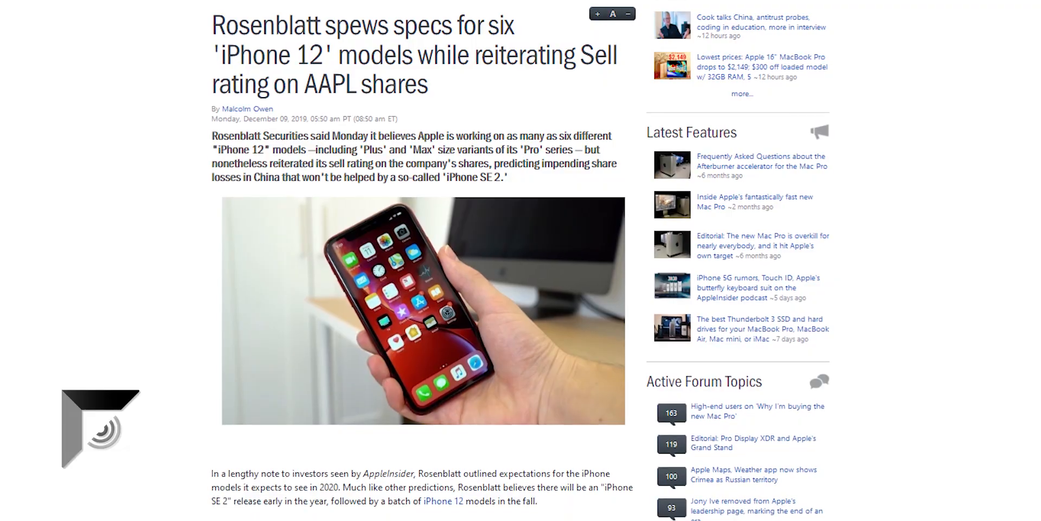
# - Scroll down the AppleInsider Rosenblatt six iPhone 12 specs and Sell-rating article
pyautogui.scroll(-3)
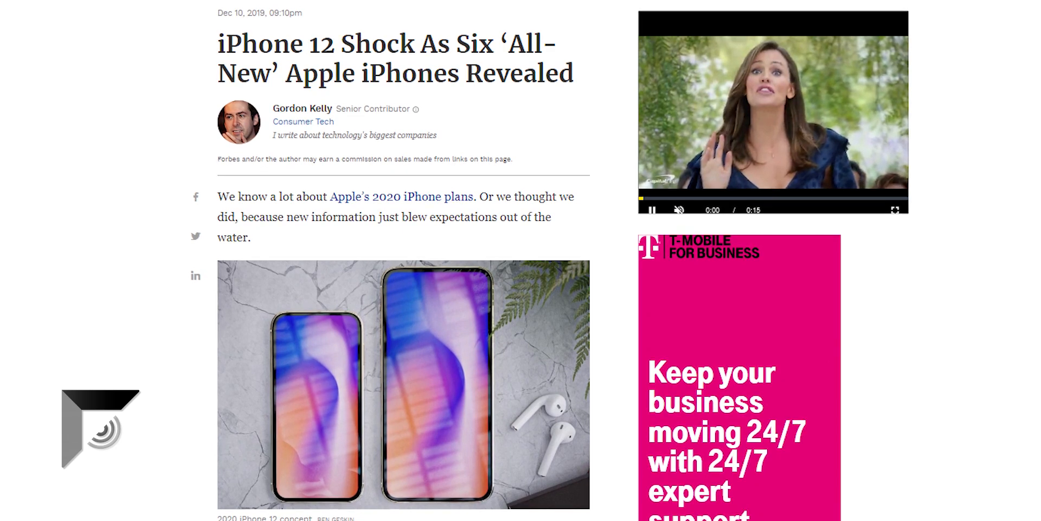
# - Scroll down the Forbes 'iPhone 12 Shock' article to its six-model prediction list
pyautogui.scroll(-3)
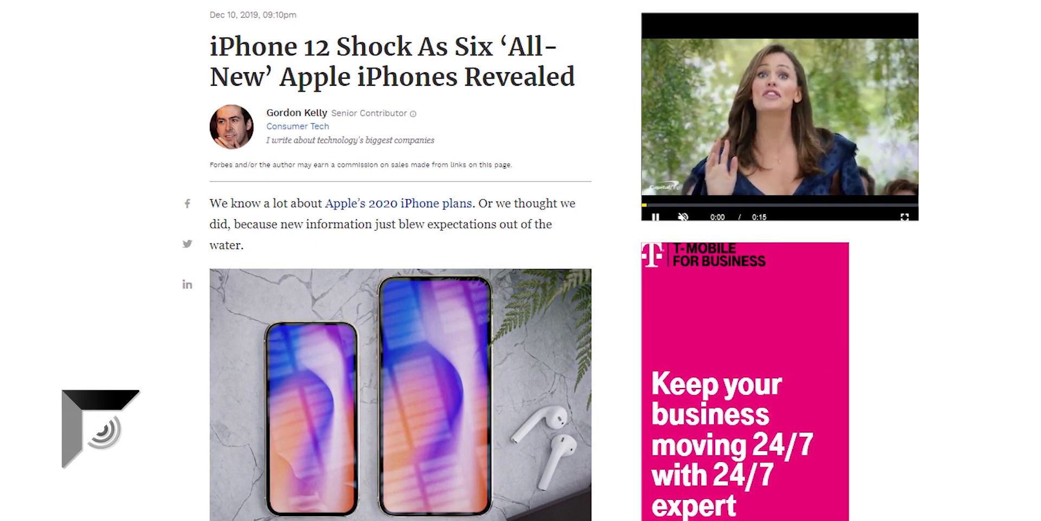
pyautogui.scroll(-3)
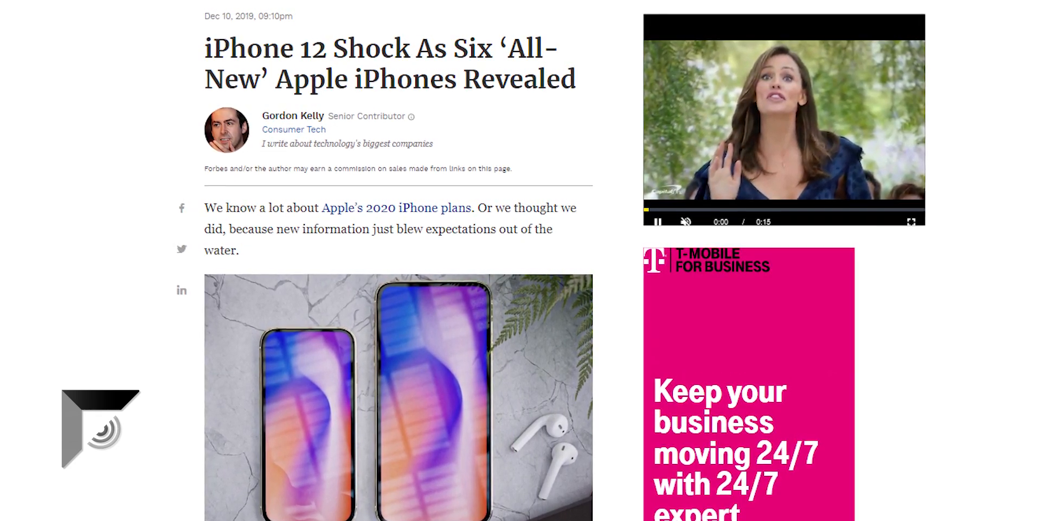
pyautogui.scroll(-3)
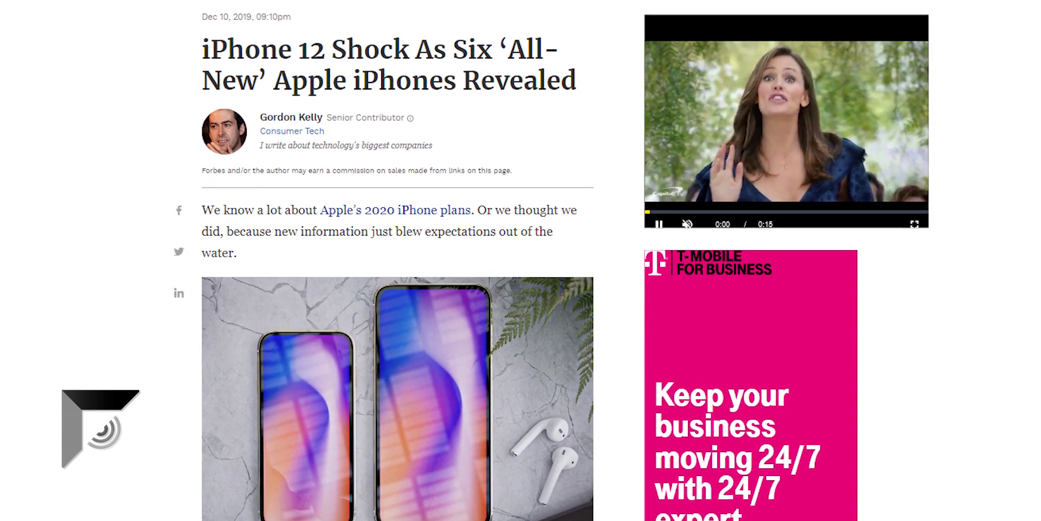
pyautogui.scroll(-3)
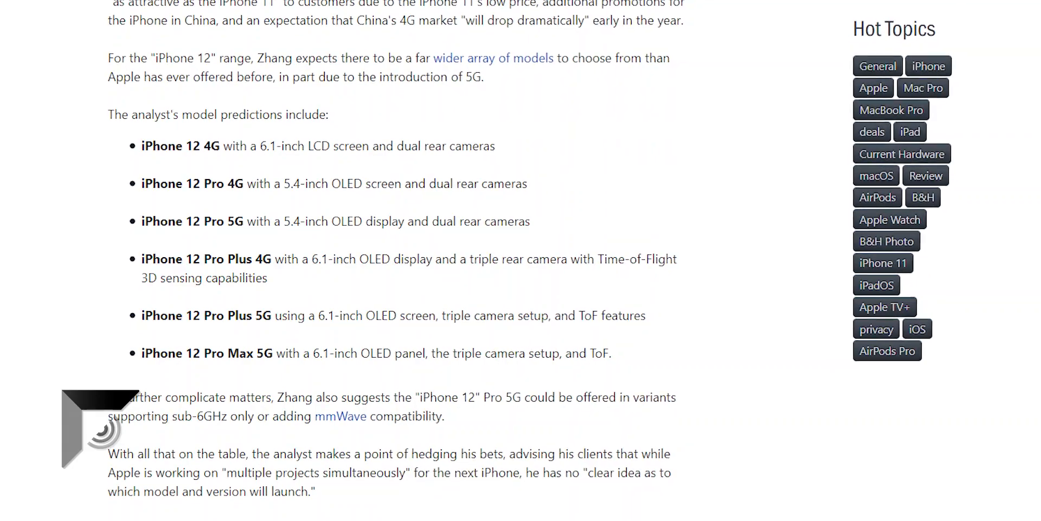
# - Scroll up and down the iPhone 12 model list, from iPhone 12 4G to Pro Max 5G
pyautogui.scroll(3)
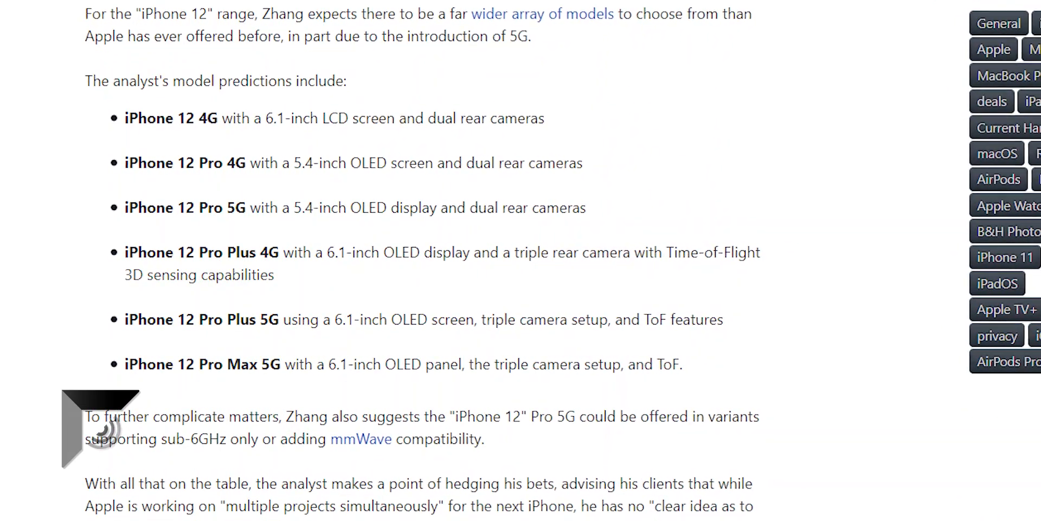
pyautogui.scroll(-3)
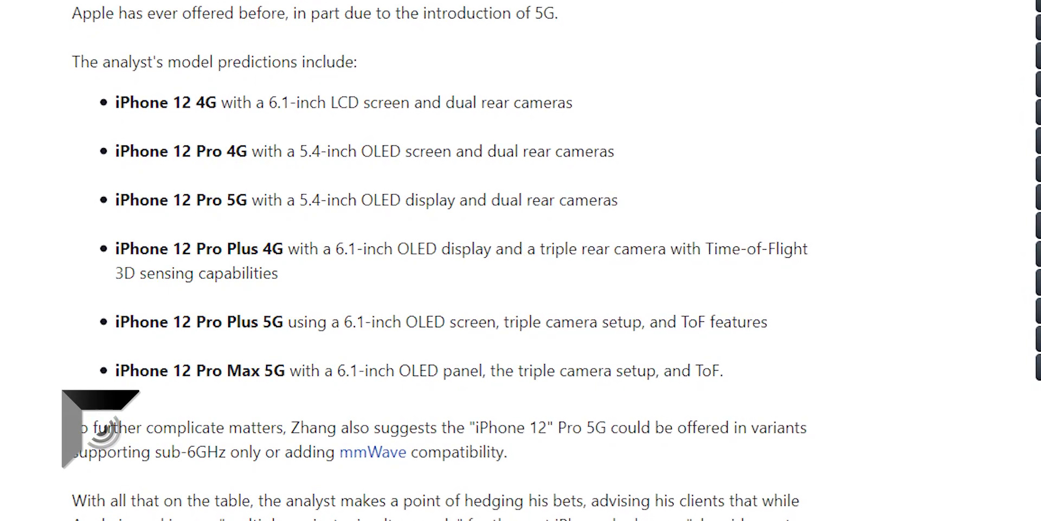
pyautogui.scroll(3)
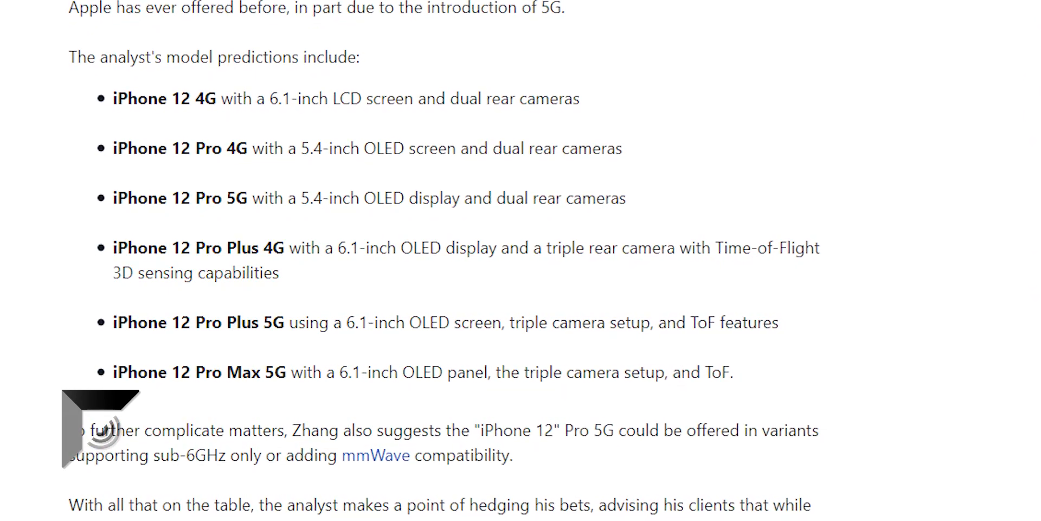
pyautogui.scroll(3)
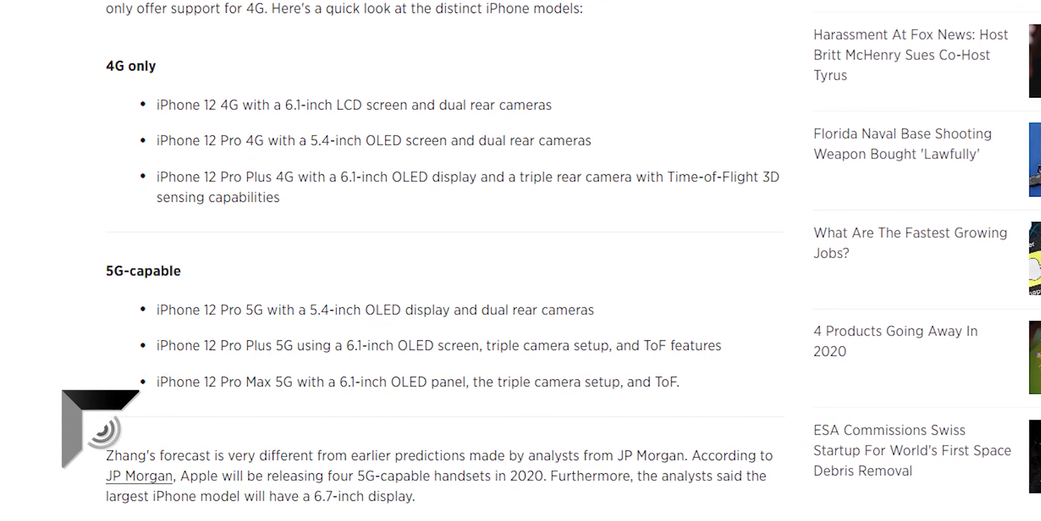
pyautogui.scroll(-3)
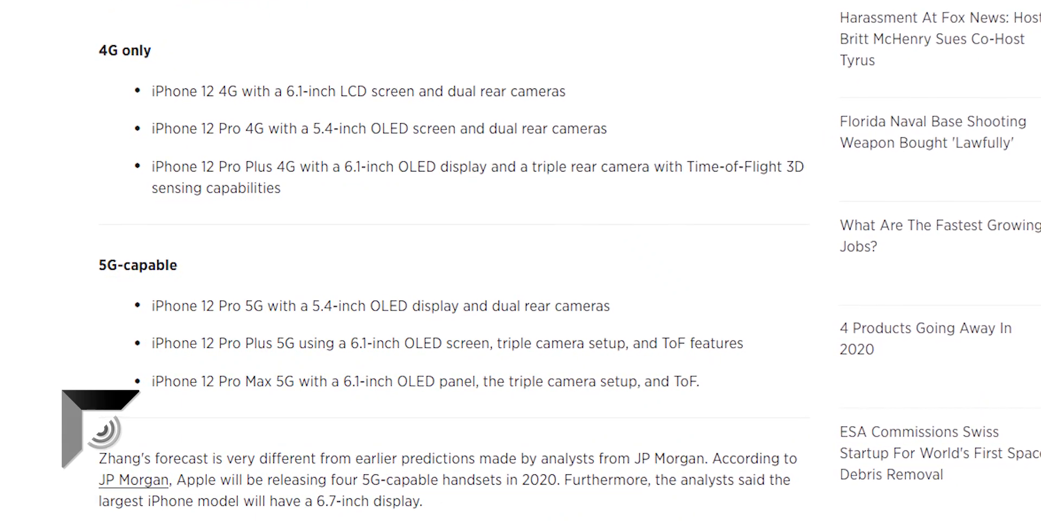
pyautogui.scroll(3)
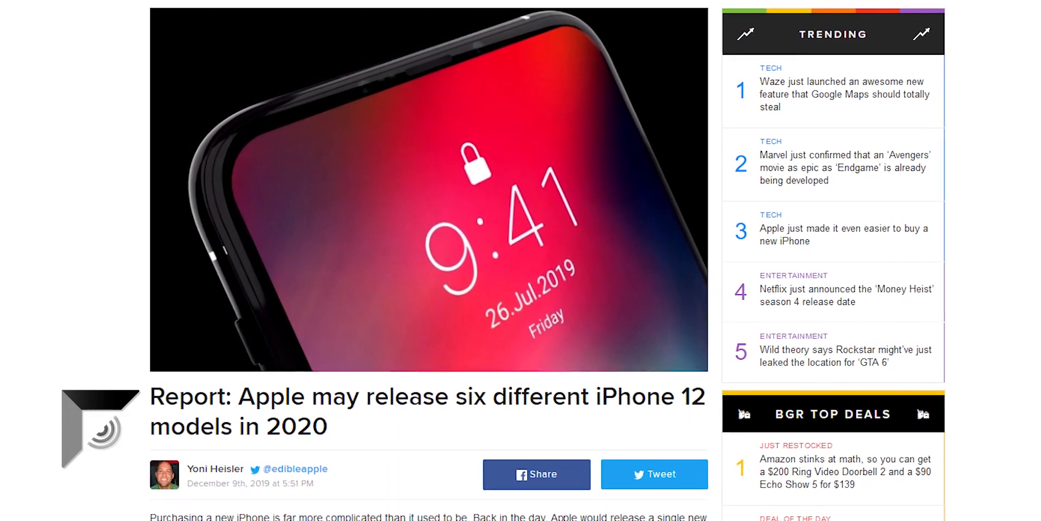
# - Scroll down the iDrop News production-cuts article and the Rosenblatt six-model prediction list
pyautogui.scroll(-3)
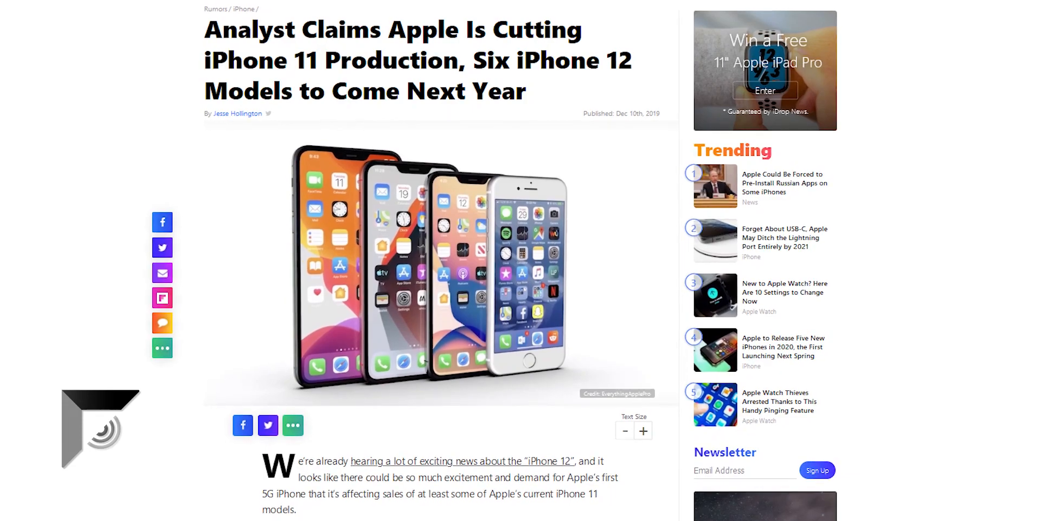
pyautogui.scroll(-3)
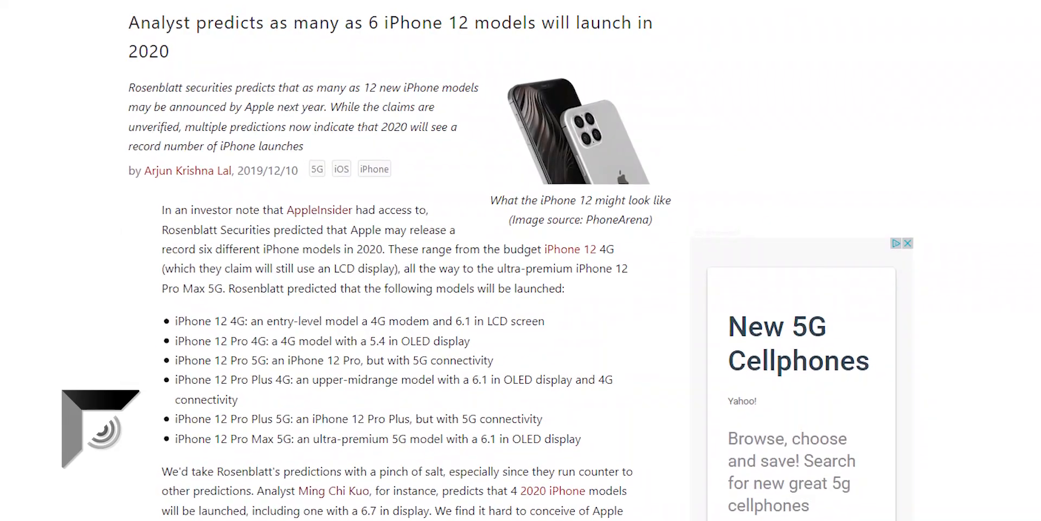
pyautogui.scroll(-3)
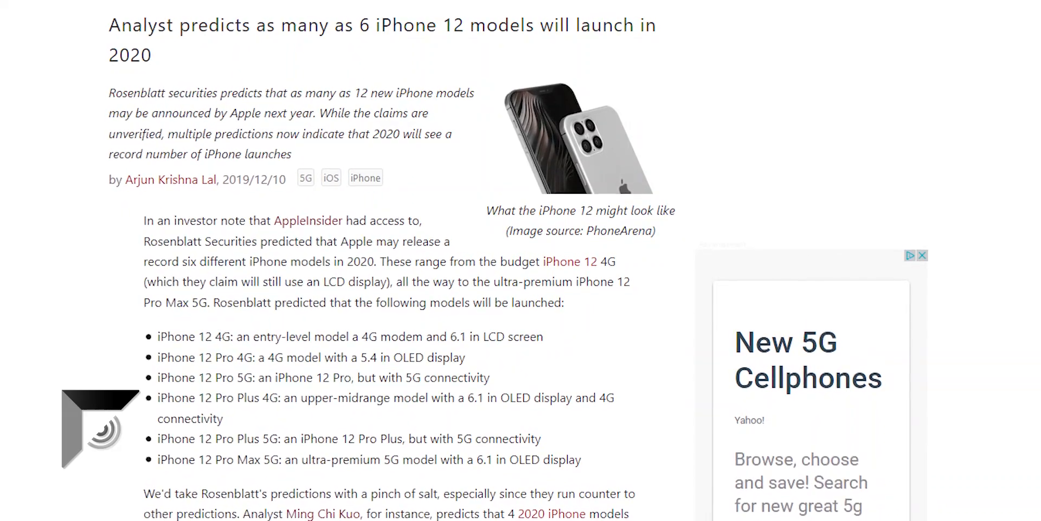
pyautogui.scroll(-3)
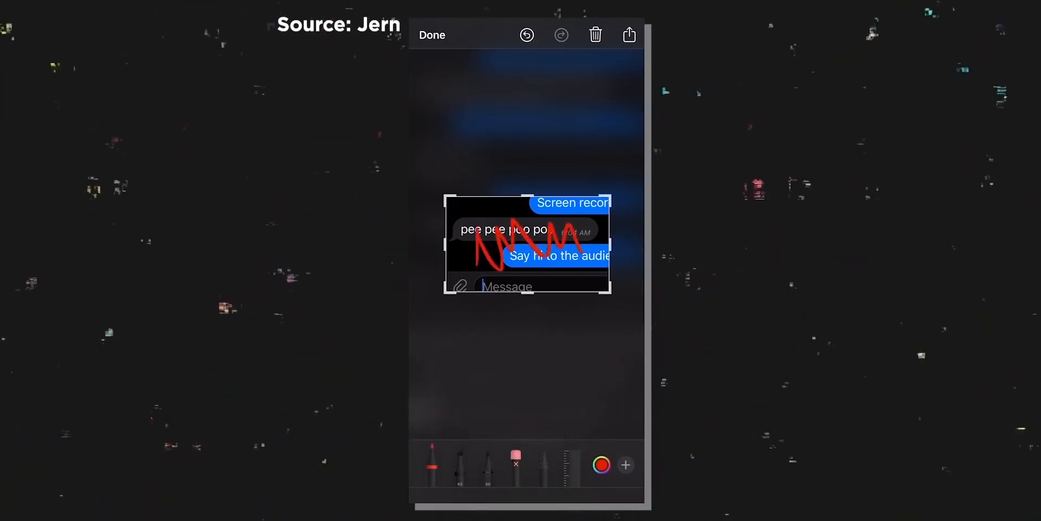
# - Bring up the 9to5Mac article on Apple releasing iOS 13.3, watchOS 6.1.1 and tvOS 13.3
pyautogui.click(628, 34)
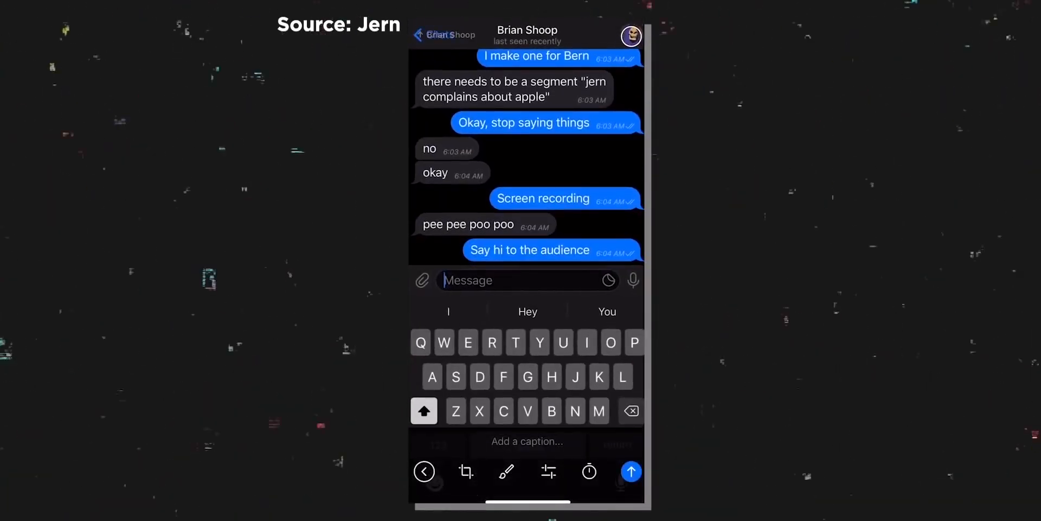
pyautogui.click(630, 472)
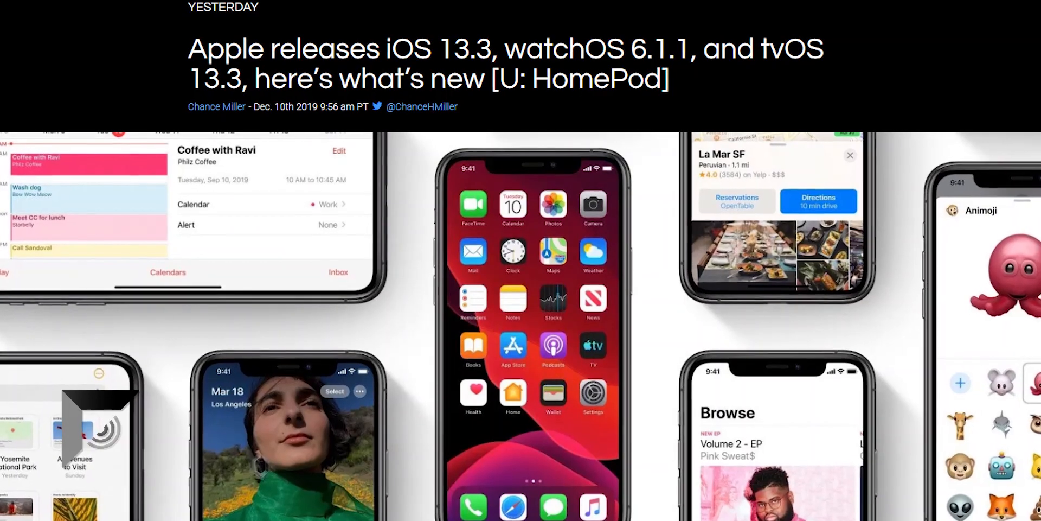
pyautogui.scroll(-3)
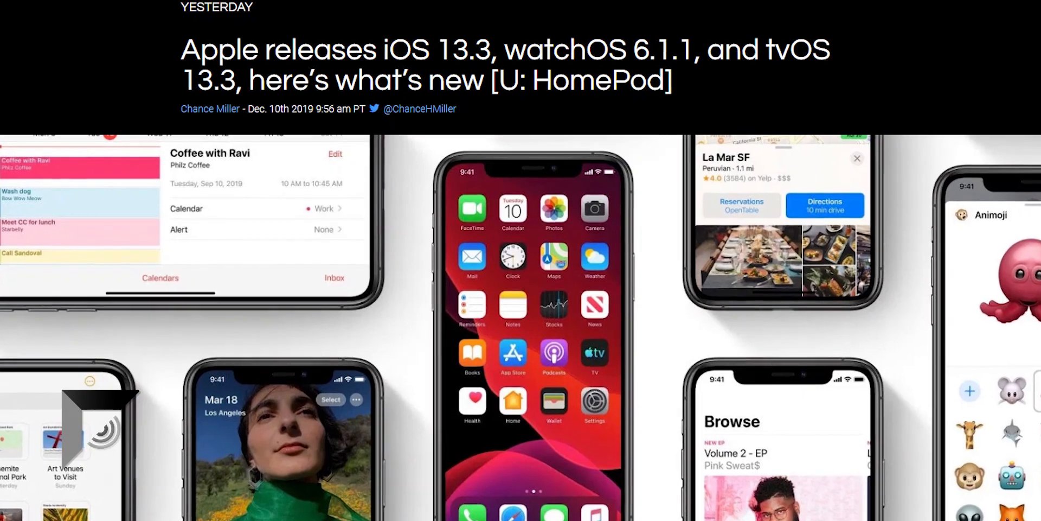
pyautogui.scroll(-3)
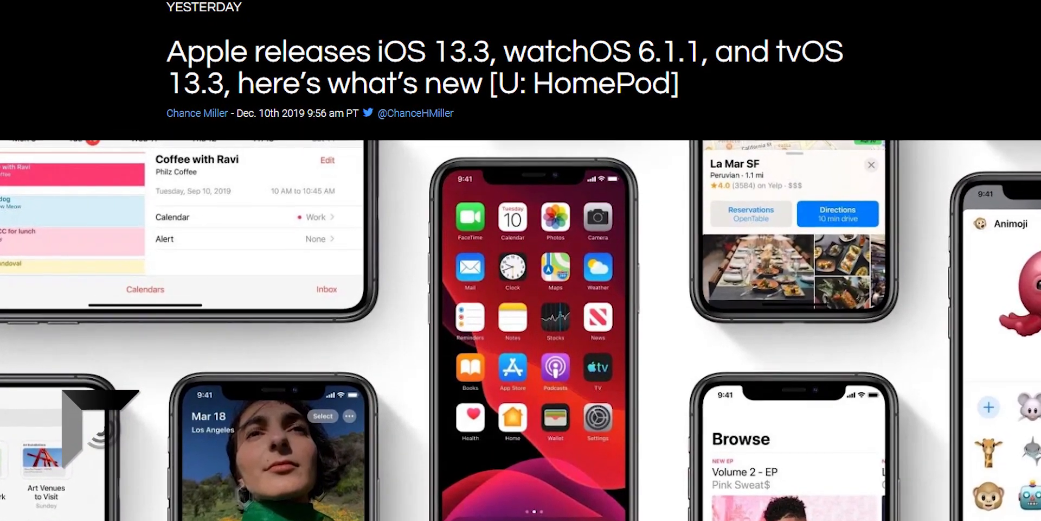
pyautogui.scroll(-3)
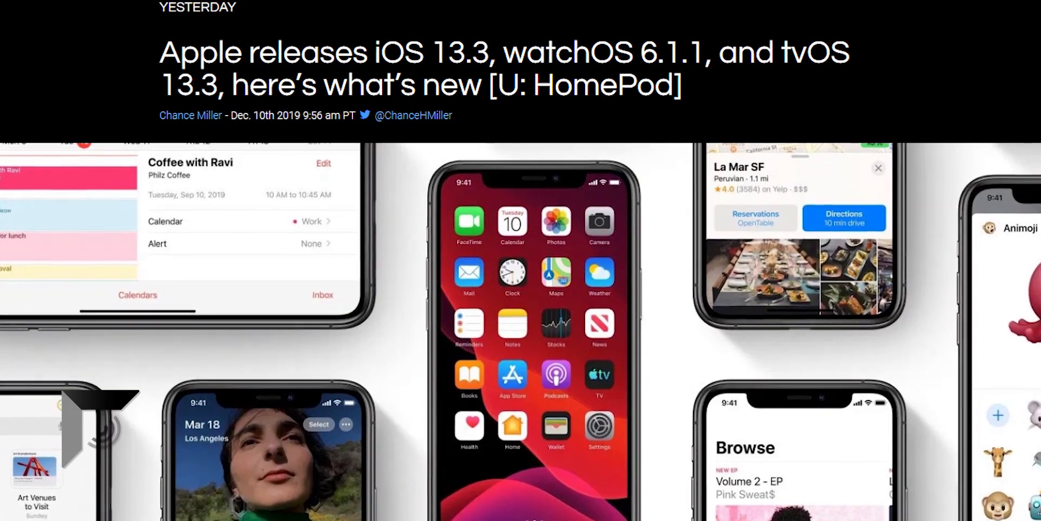
pyautogui.scroll(-3)
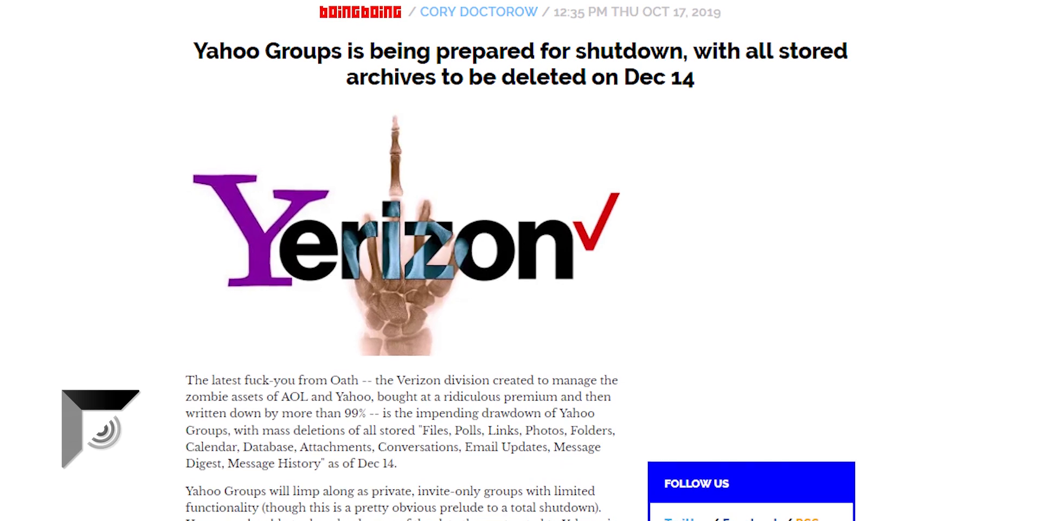
# - Scroll down the Boing Boing article on Yahoo Groups archives being deleted Dec 14
pyautogui.scroll(-3)
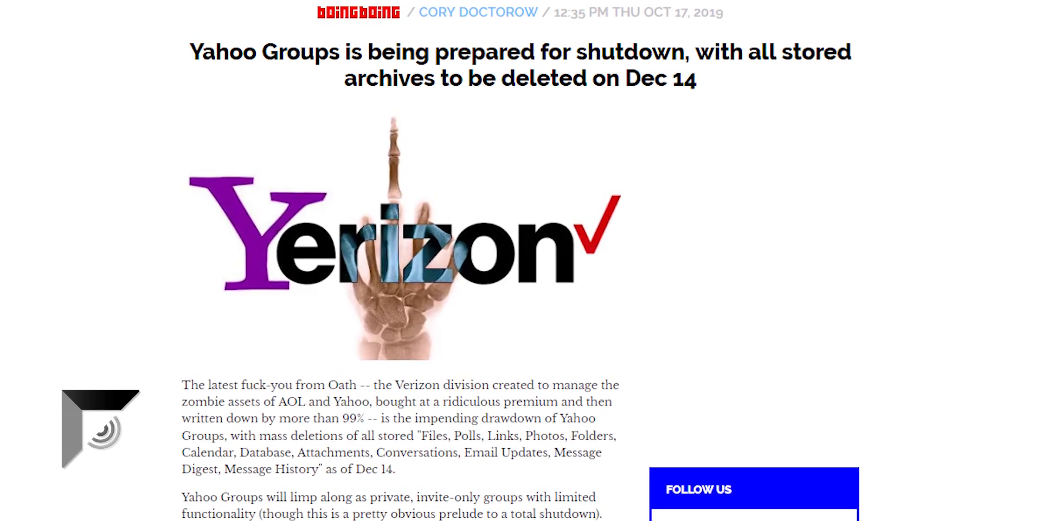
pyautogui.scroll(-3)
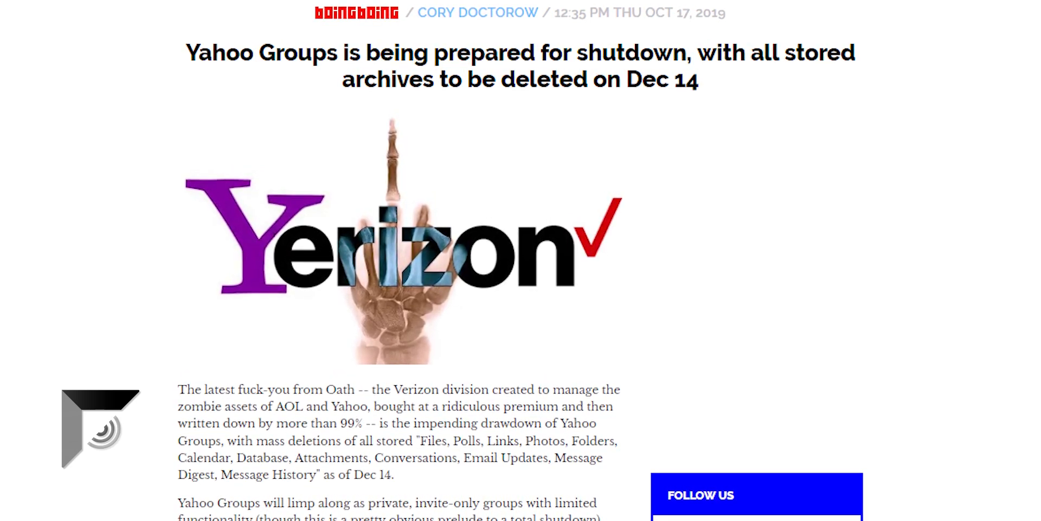
pyautogui.scroll(-3)
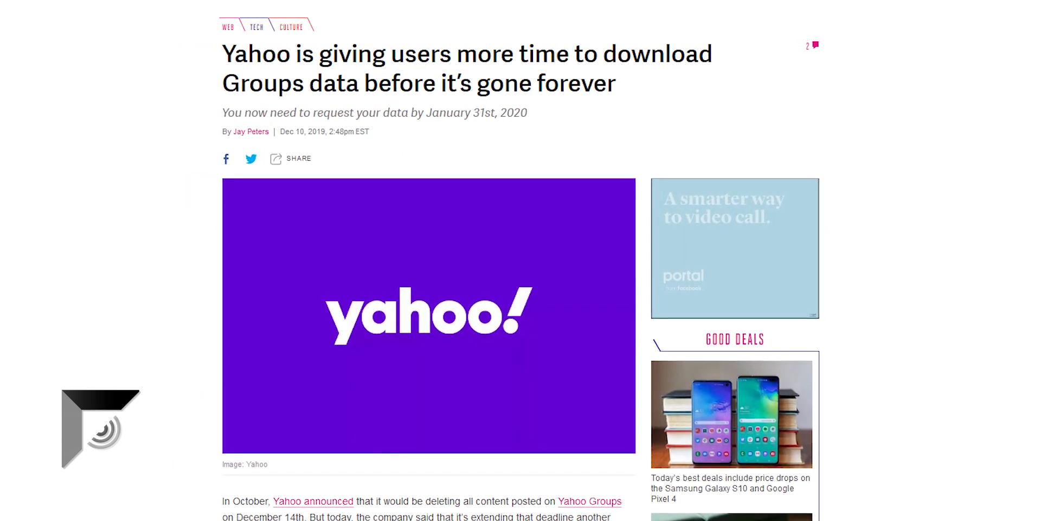
# - Scroll down The Verge article on Yahoo extending the Groups download deadline to January 31, 2020
pyautogui.scroll(-3)
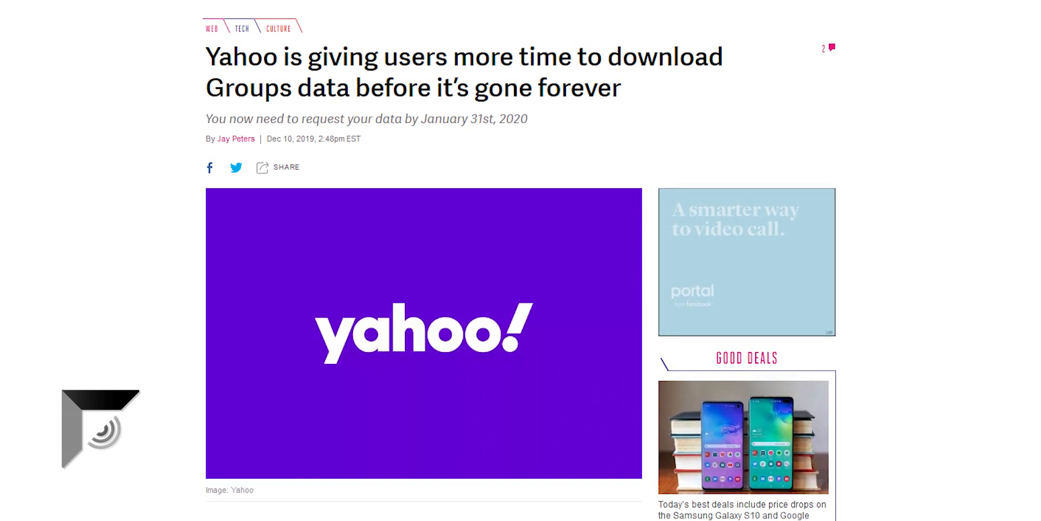
pyautogui.scroll(-3)
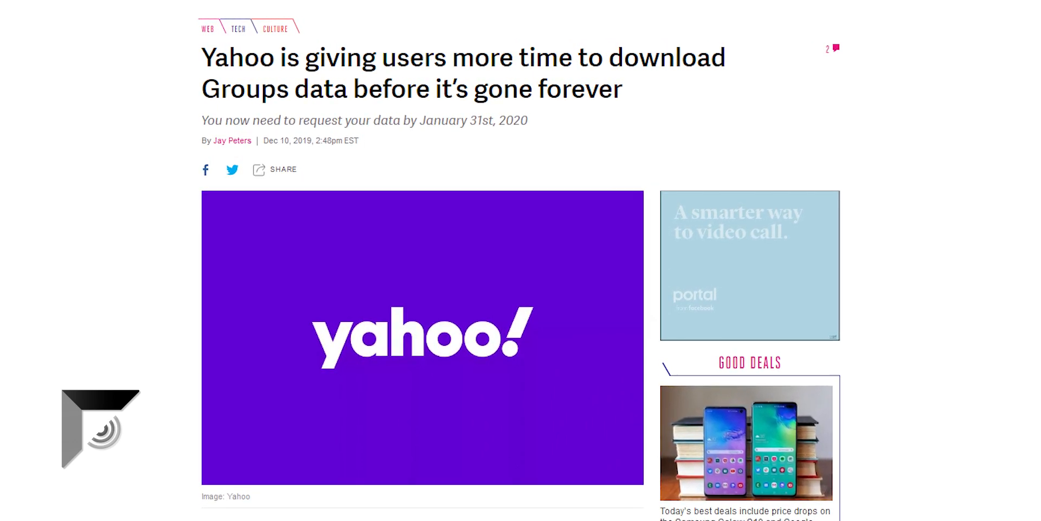